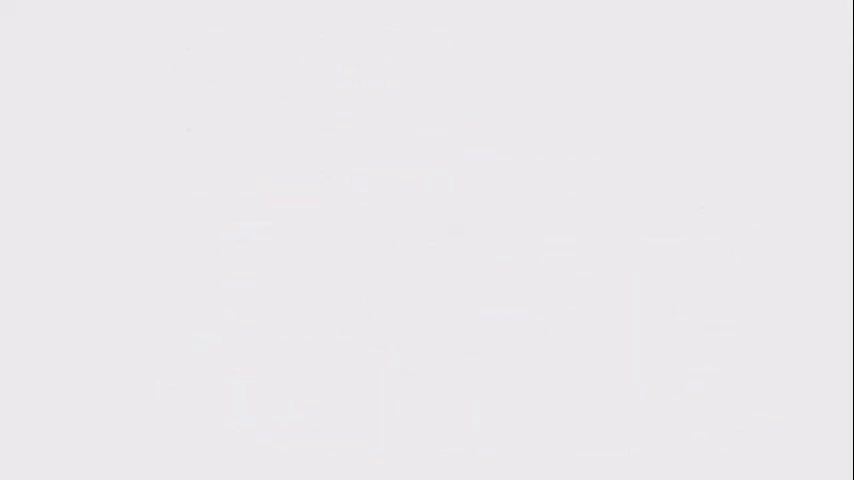
text(Cd)
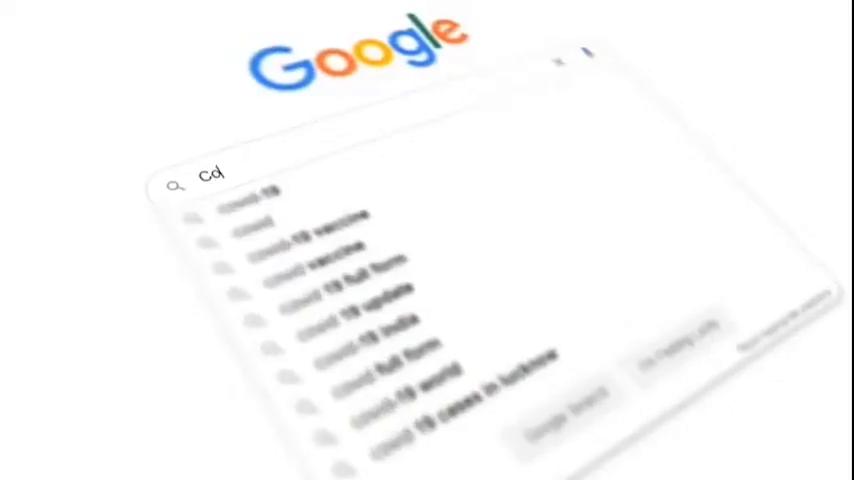
text(ovid)
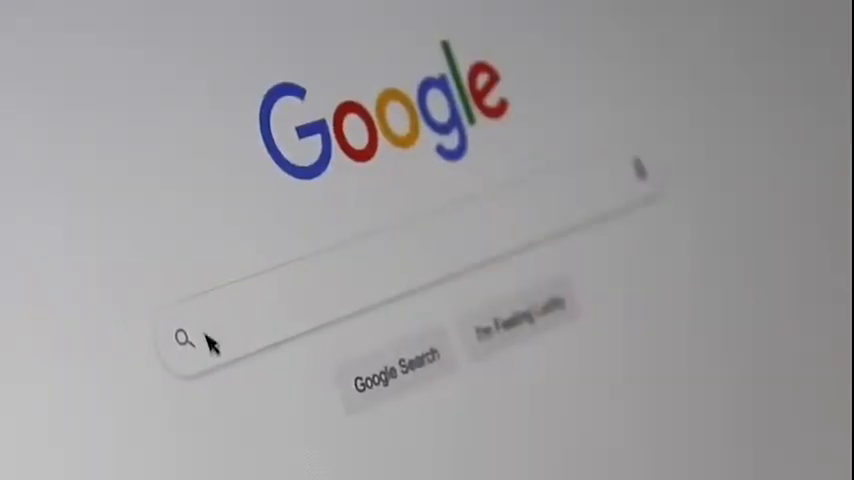
text(Search Engine Optimi)
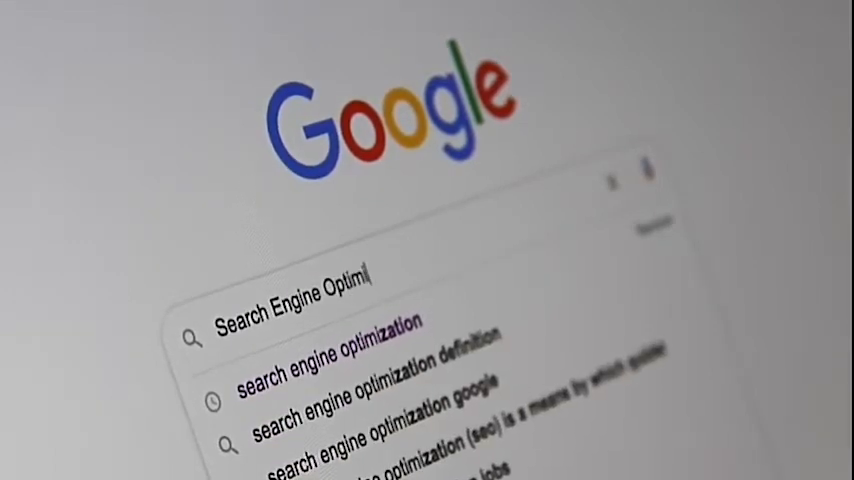
text(zation)
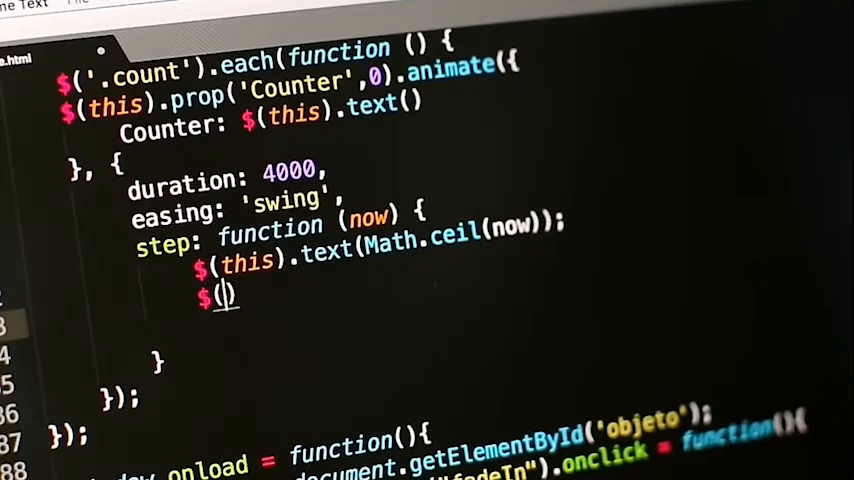
text(this)
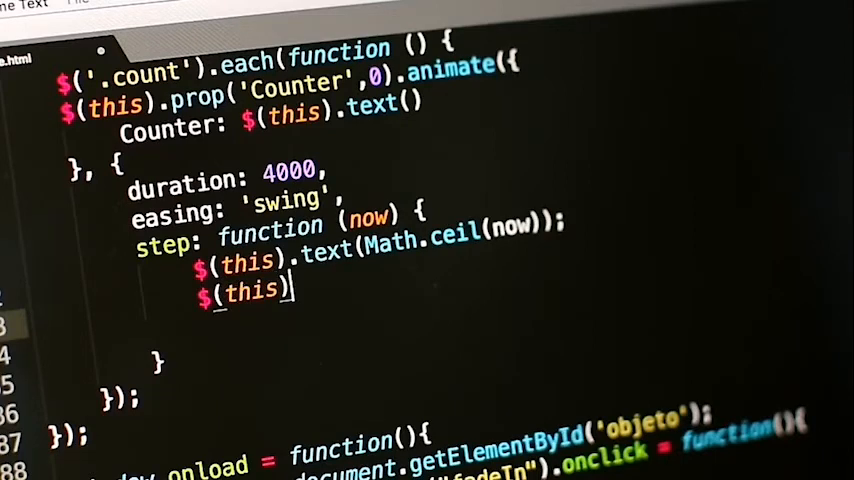
text(.html();)
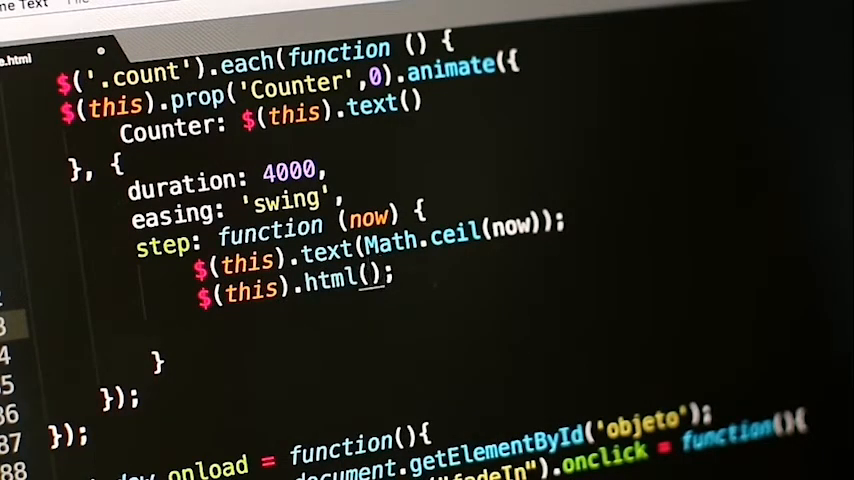
text(text)
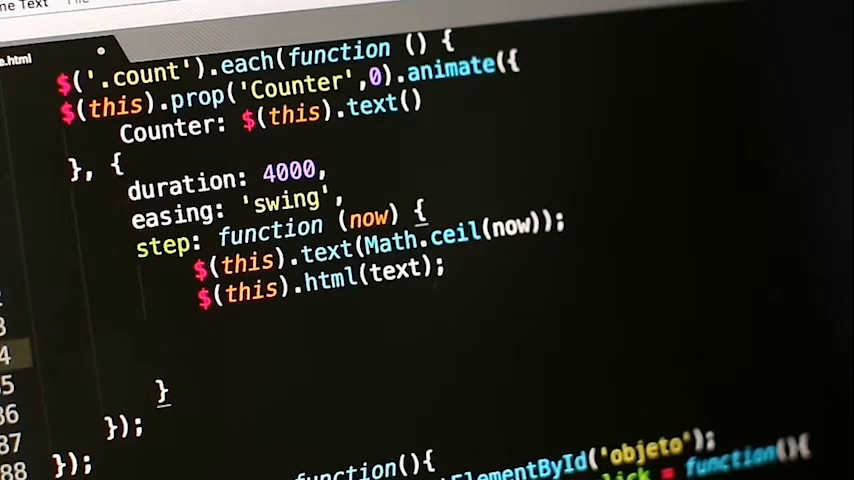
text(if()
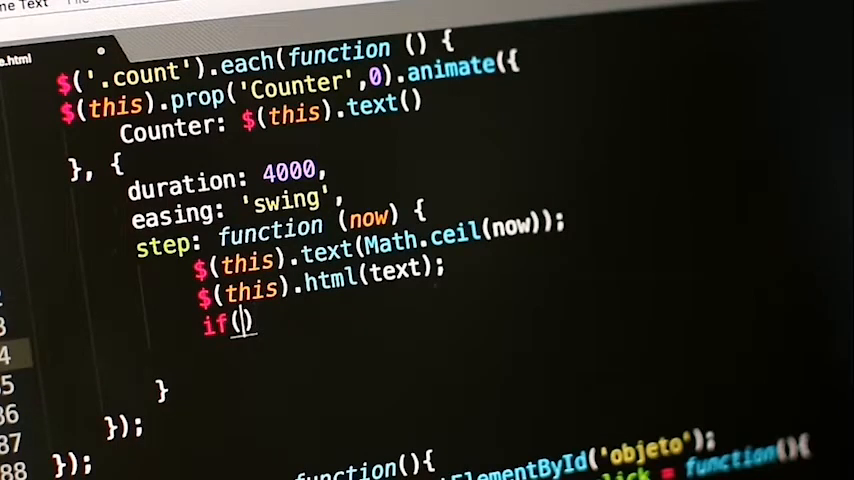
text(initial)
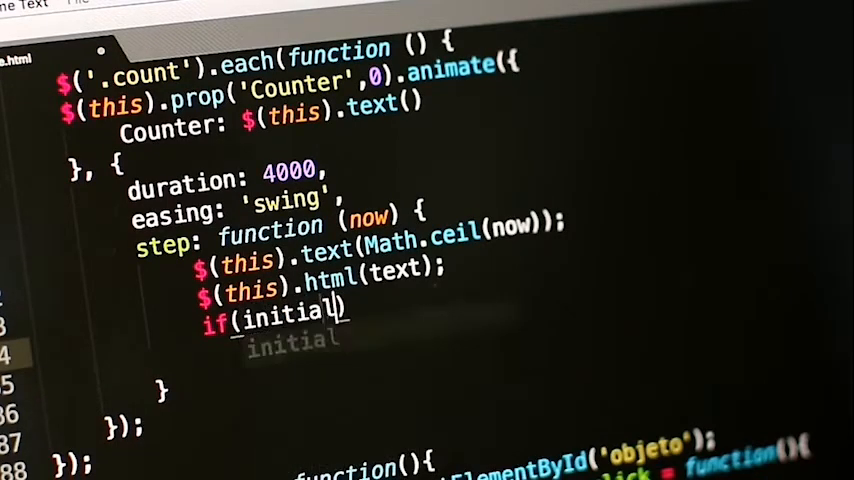
text(==)
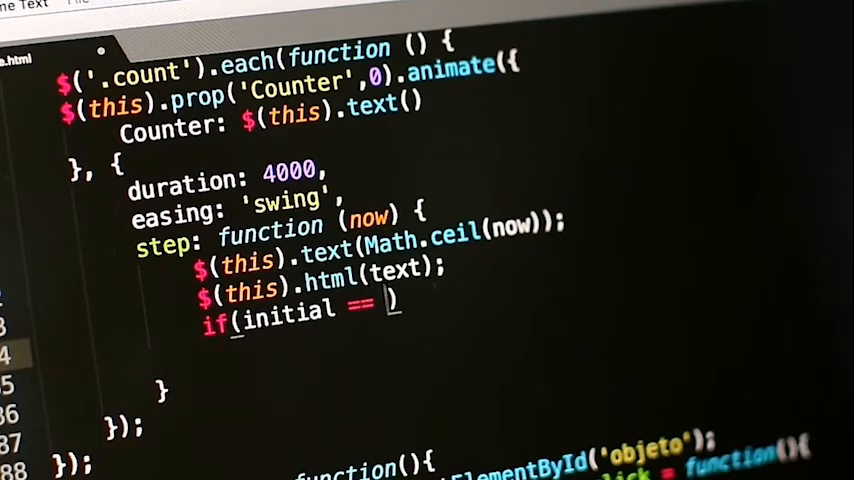
text(0)
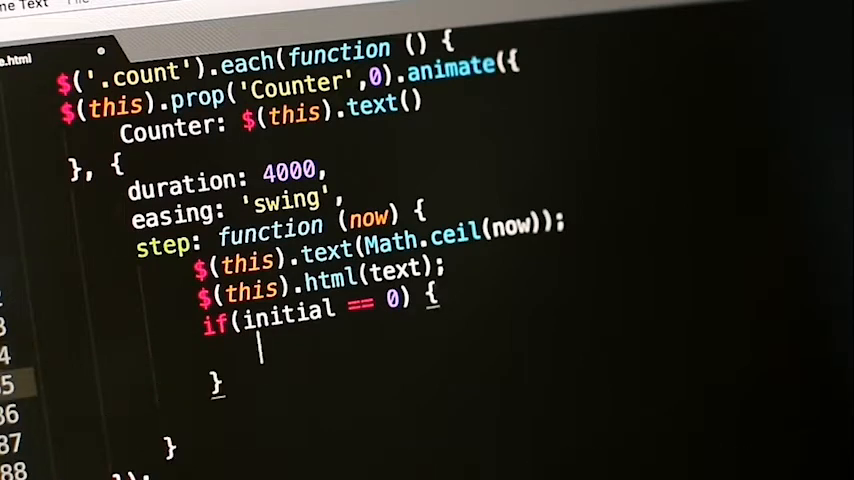
text(increment =)
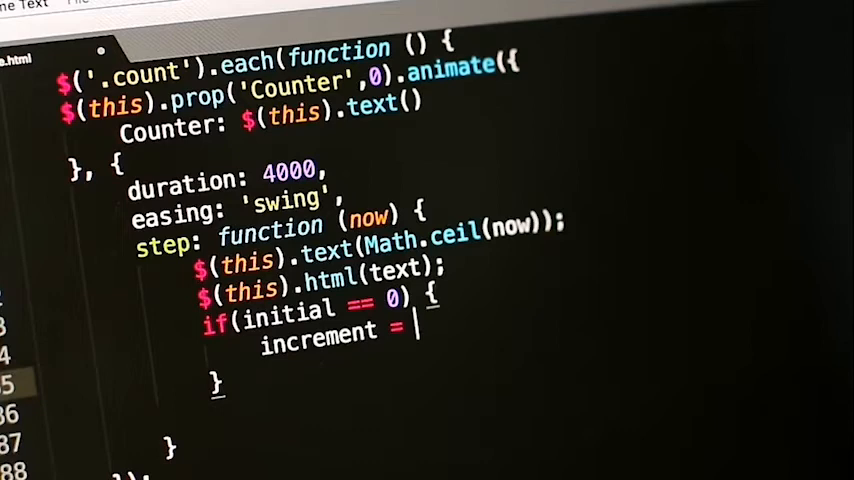
text(2)
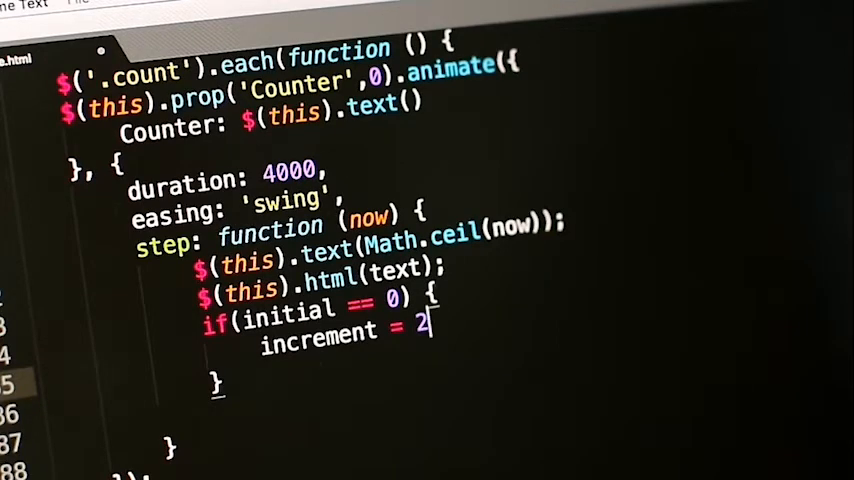
text(;)
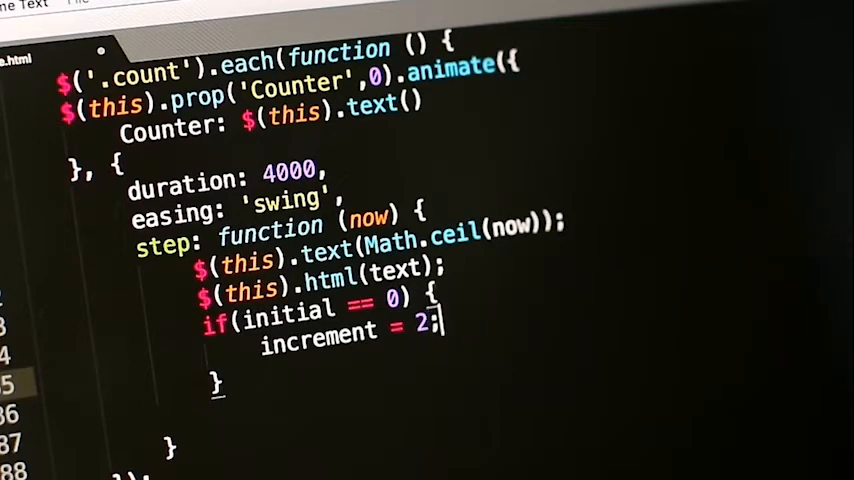
text(element.si)
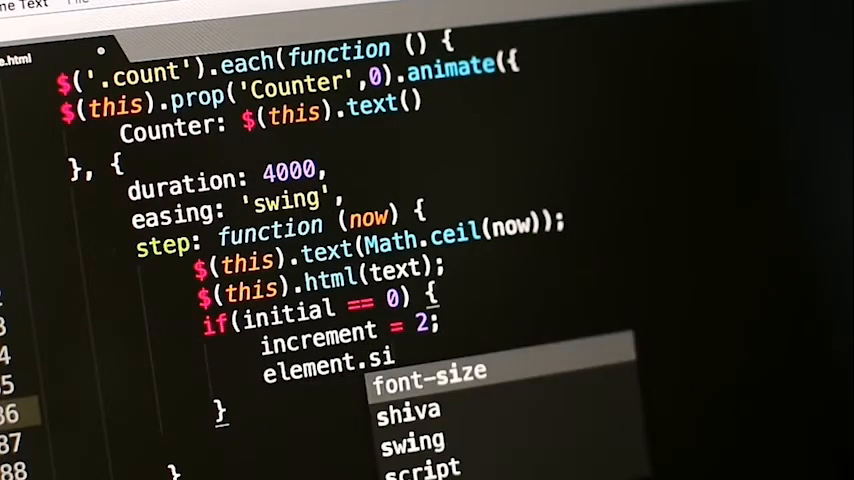
text(sd)
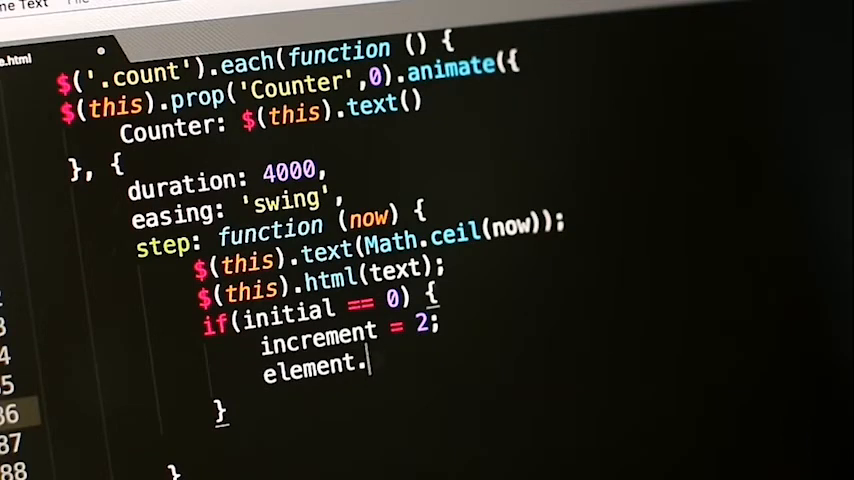
text(display)
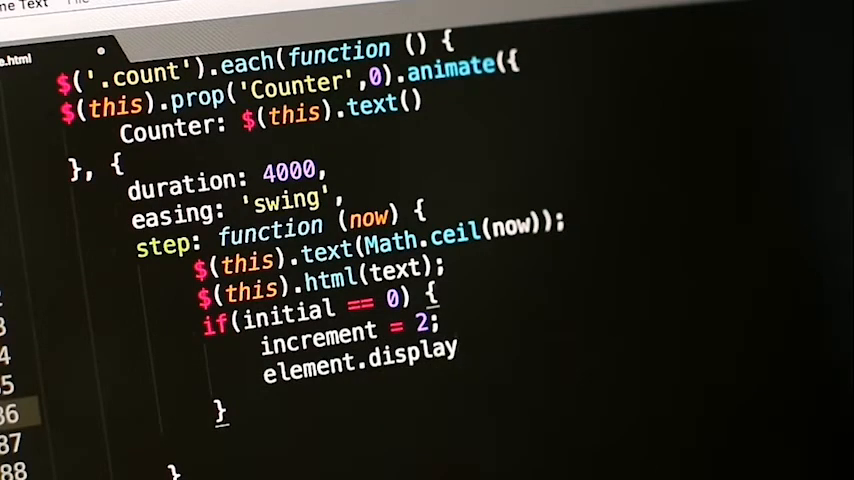
text(st)
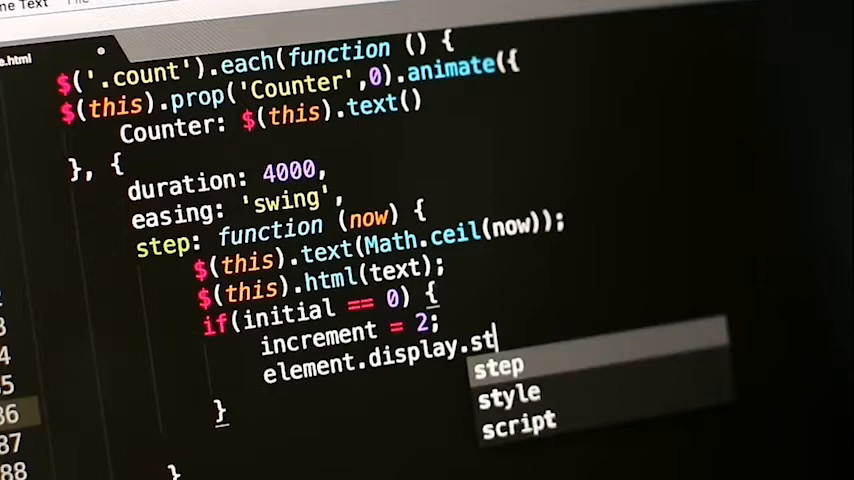
text(yle = ")
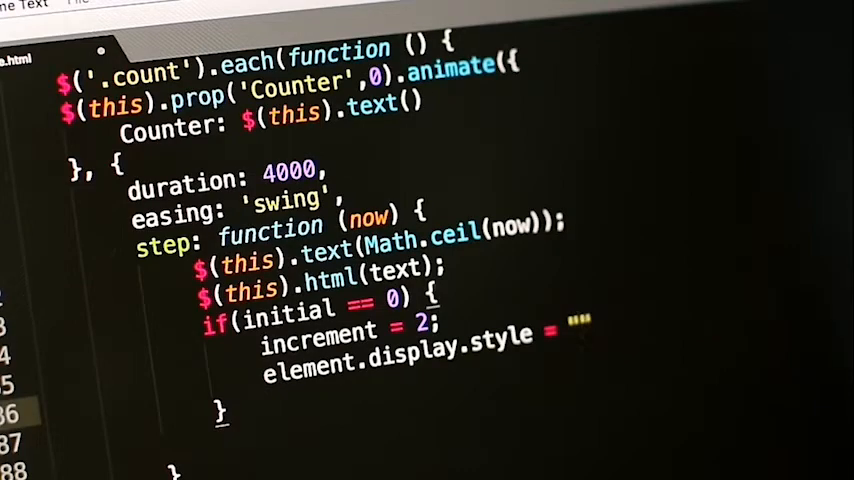
text("block")
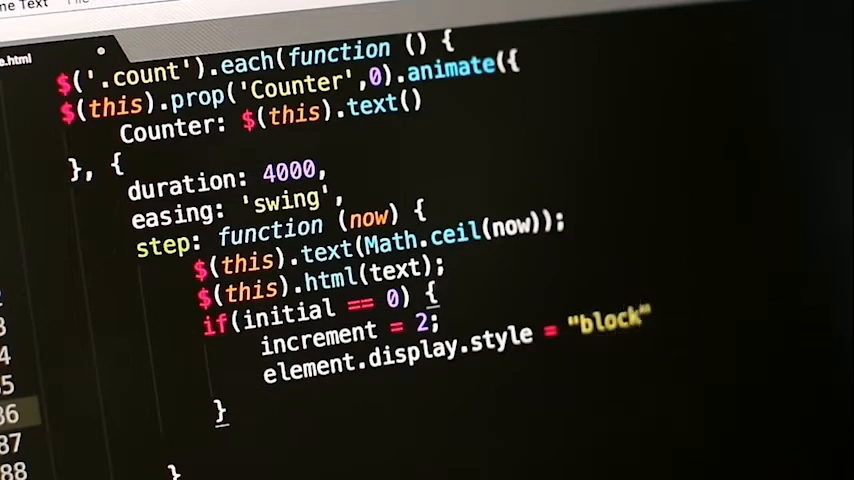